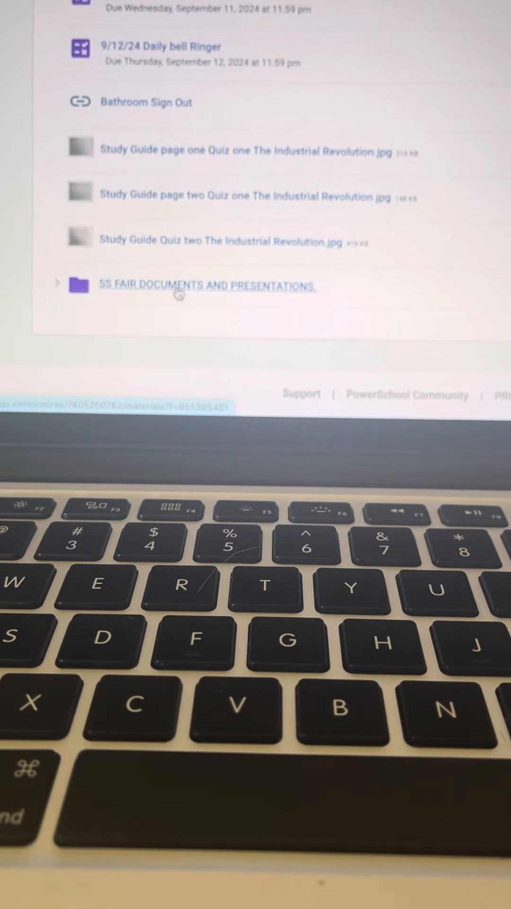
- Follow the Bibliography link in the SS FAIR DOCUMENTS AND PRESENTATIONS folder to the redirect notice
click(206, 285)
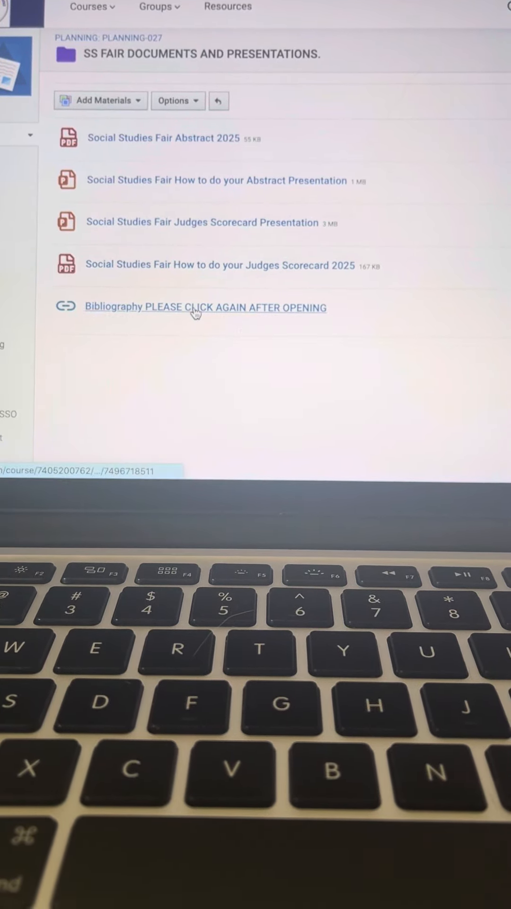
click(204, 307)
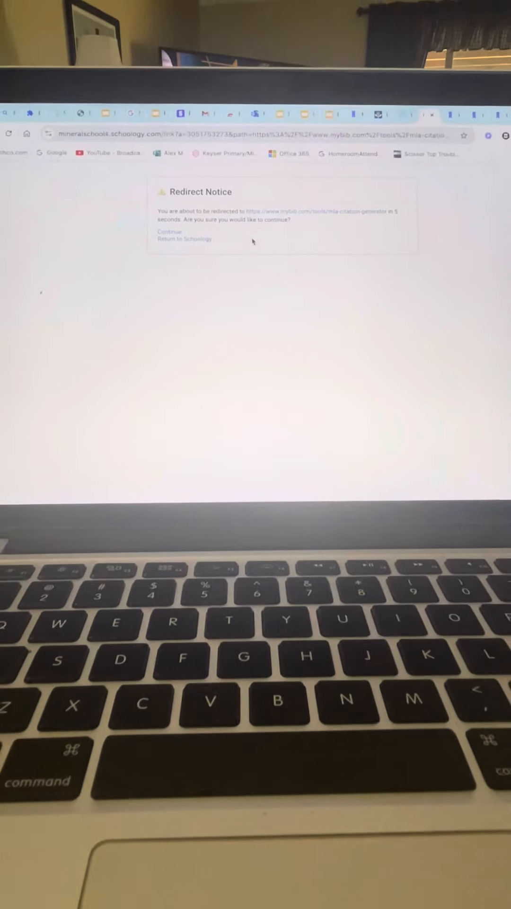
- Continue past the redirect notice to the MyBib MLA Citation Generator page
click(169, 231)
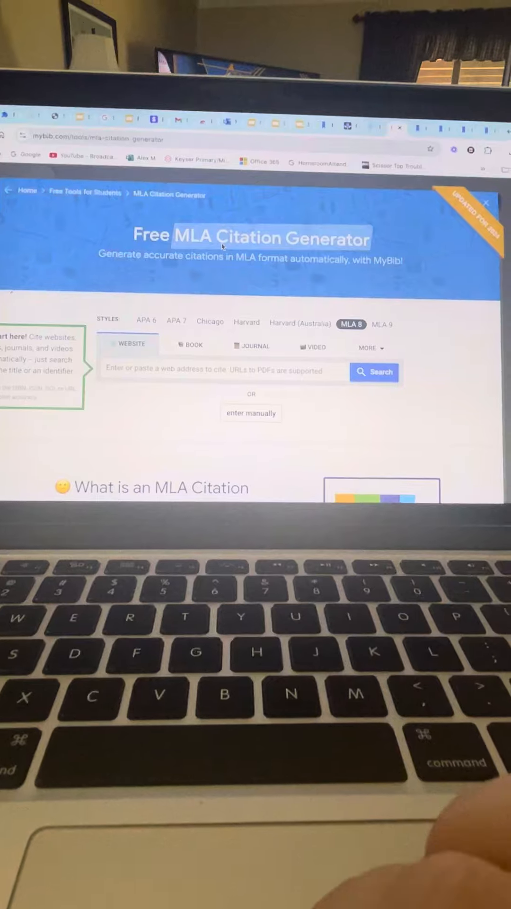
scroll(down, 3)
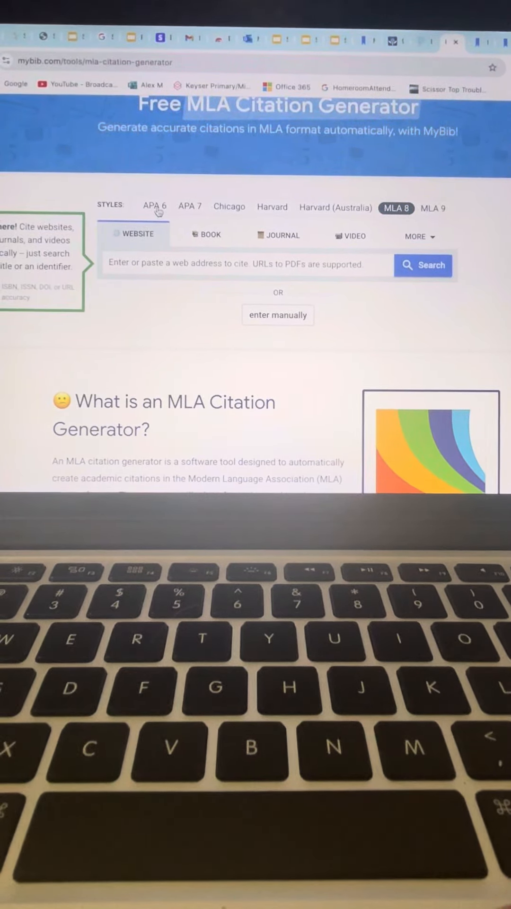
- Choose APA 6 style and Book source, then enter 'THE CALL OF THE WILD' as the title
click(154, 207)
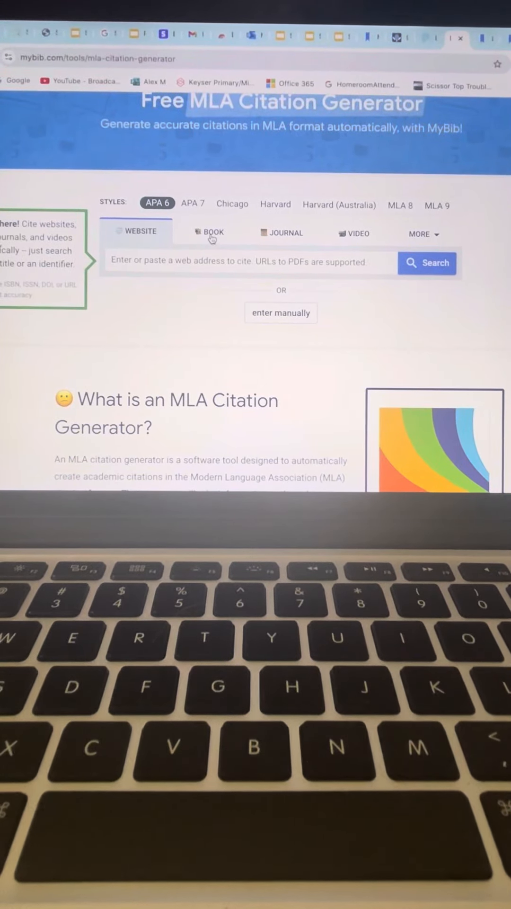
click(210, 233)
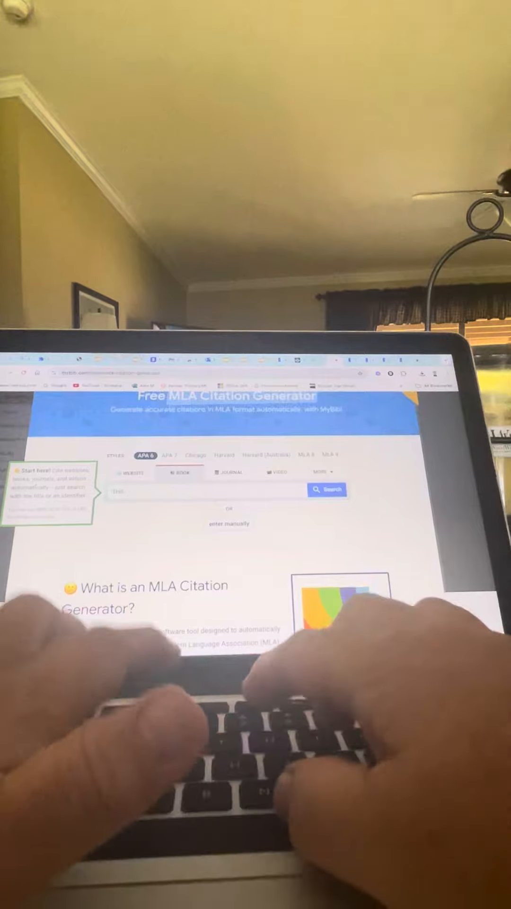
text(THE CALL OF THE WILD)
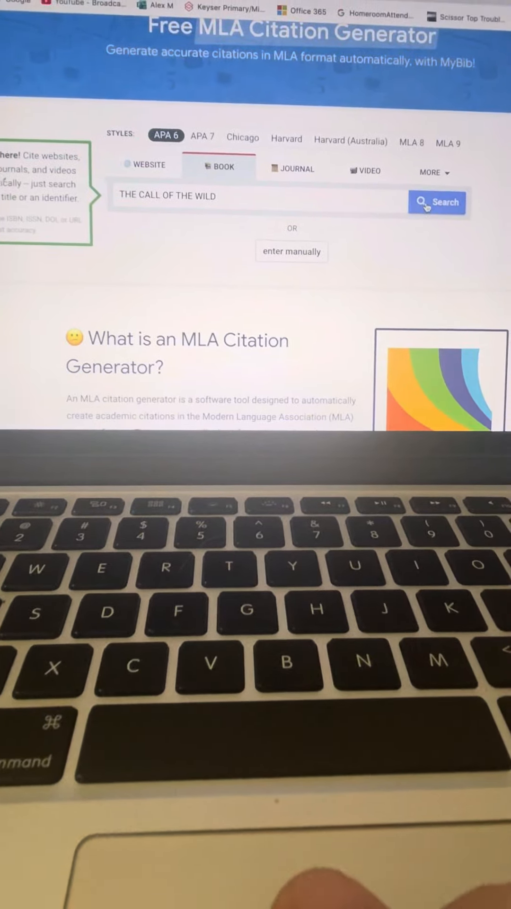
- Search for 'THE CALL OF THE WILD' and browse the book results
click(436, 202)
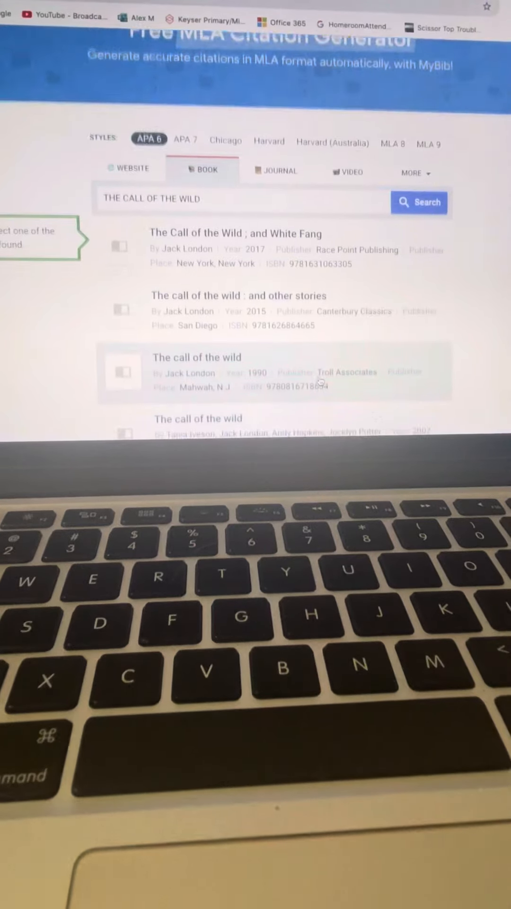
scroll(down, 3)
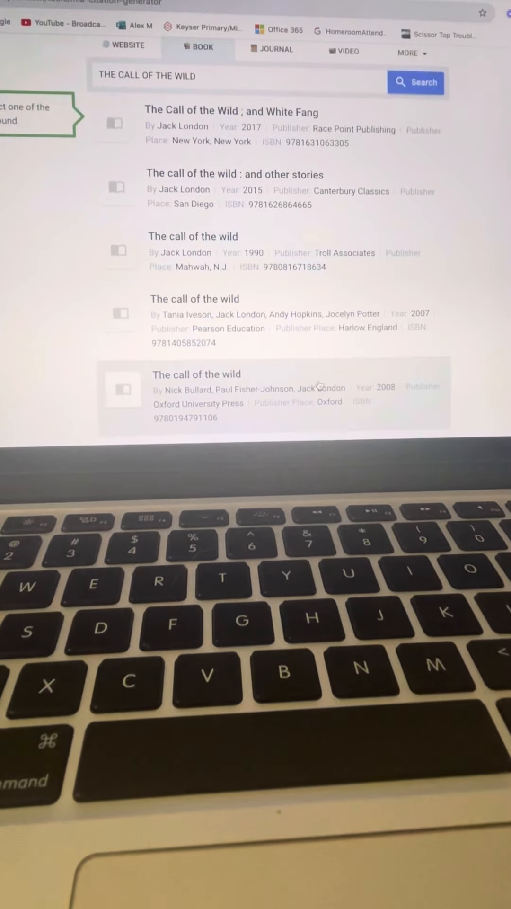
scroll(down, 3)
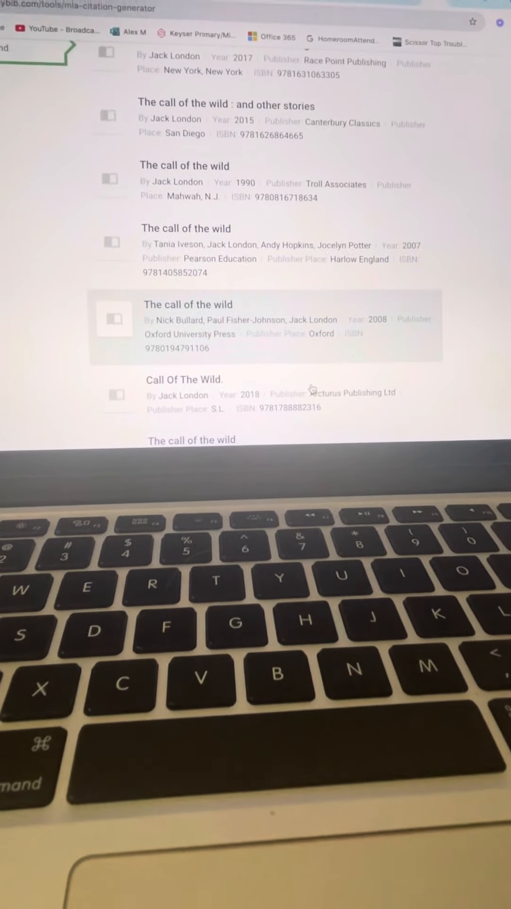
scroll(down, 3)
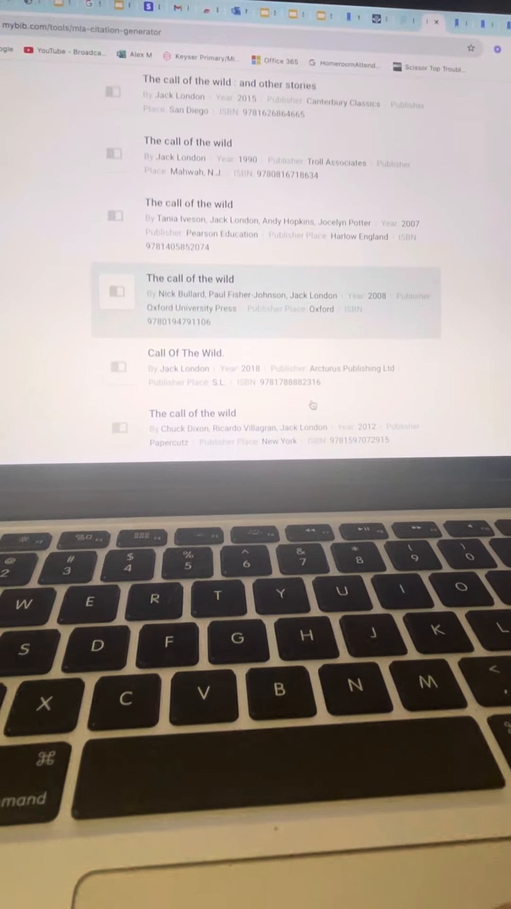
scroll(down, 3)
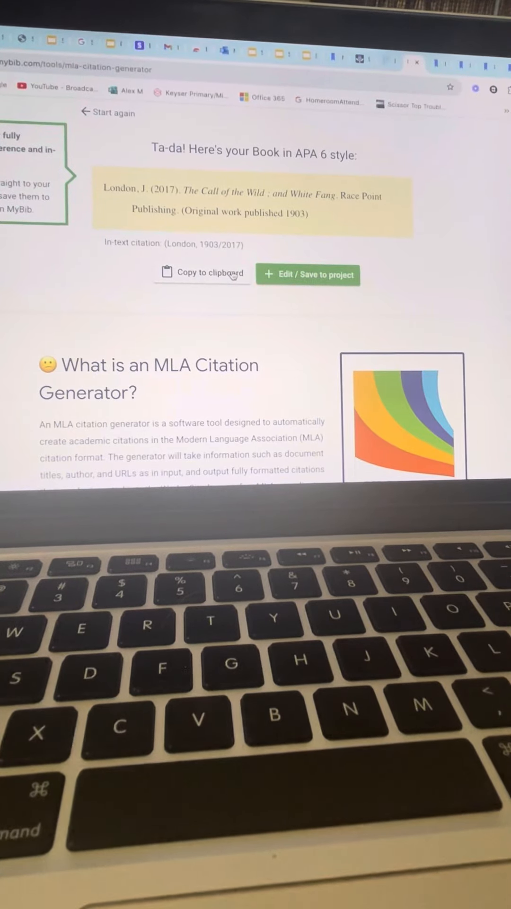
- Copy the APA 6 citation for London's 2017 'The Call of the Wild; and White Fang'
click(201, 273)
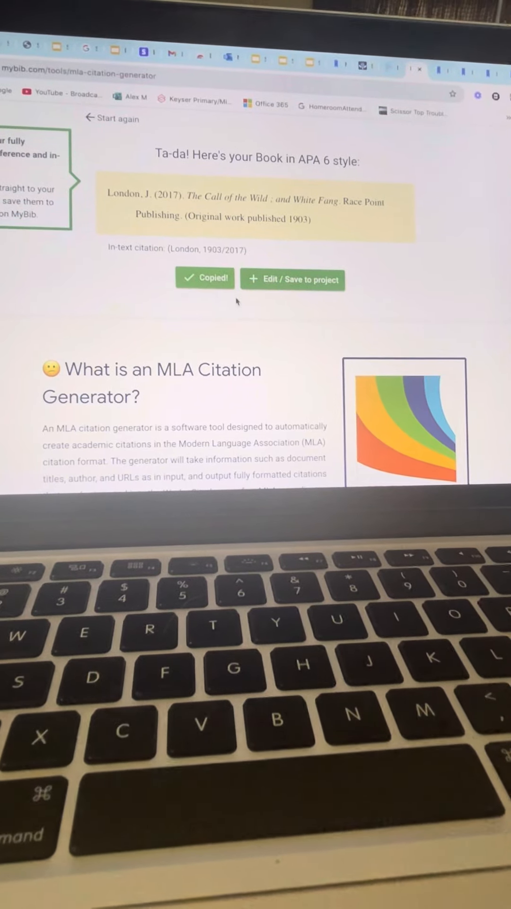